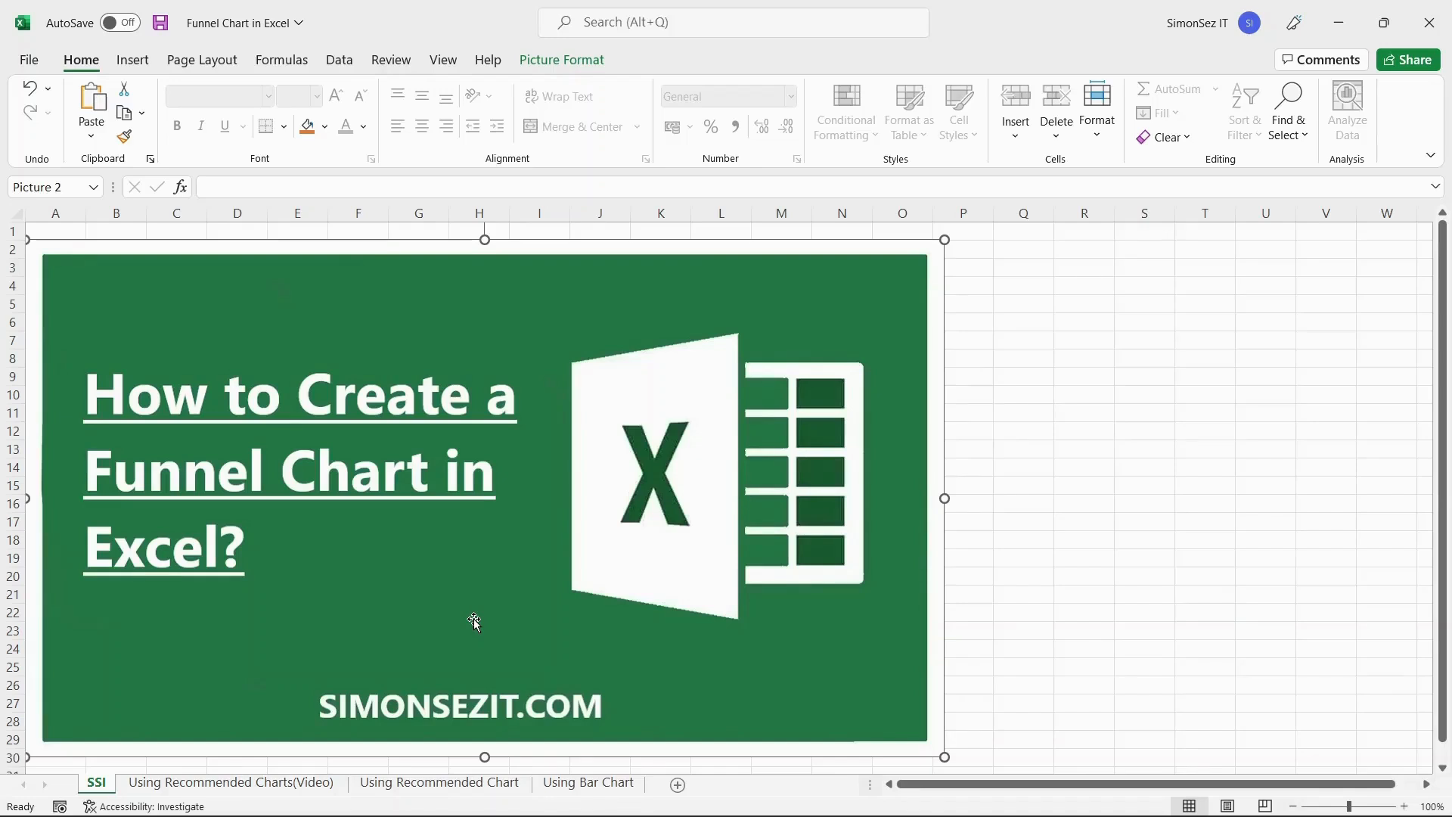
mouse_move(458, 619)
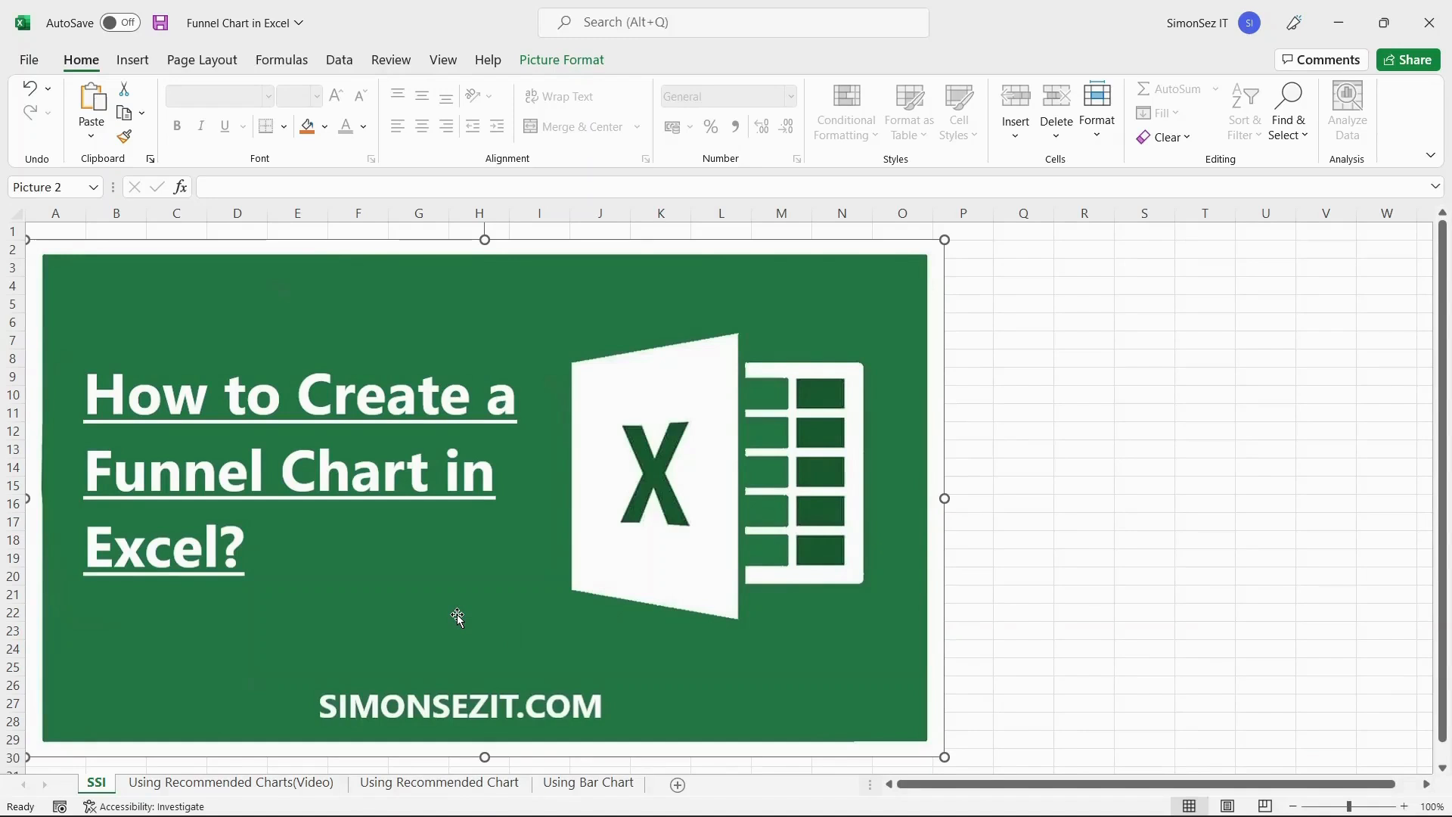
mouse_move(441, 611)
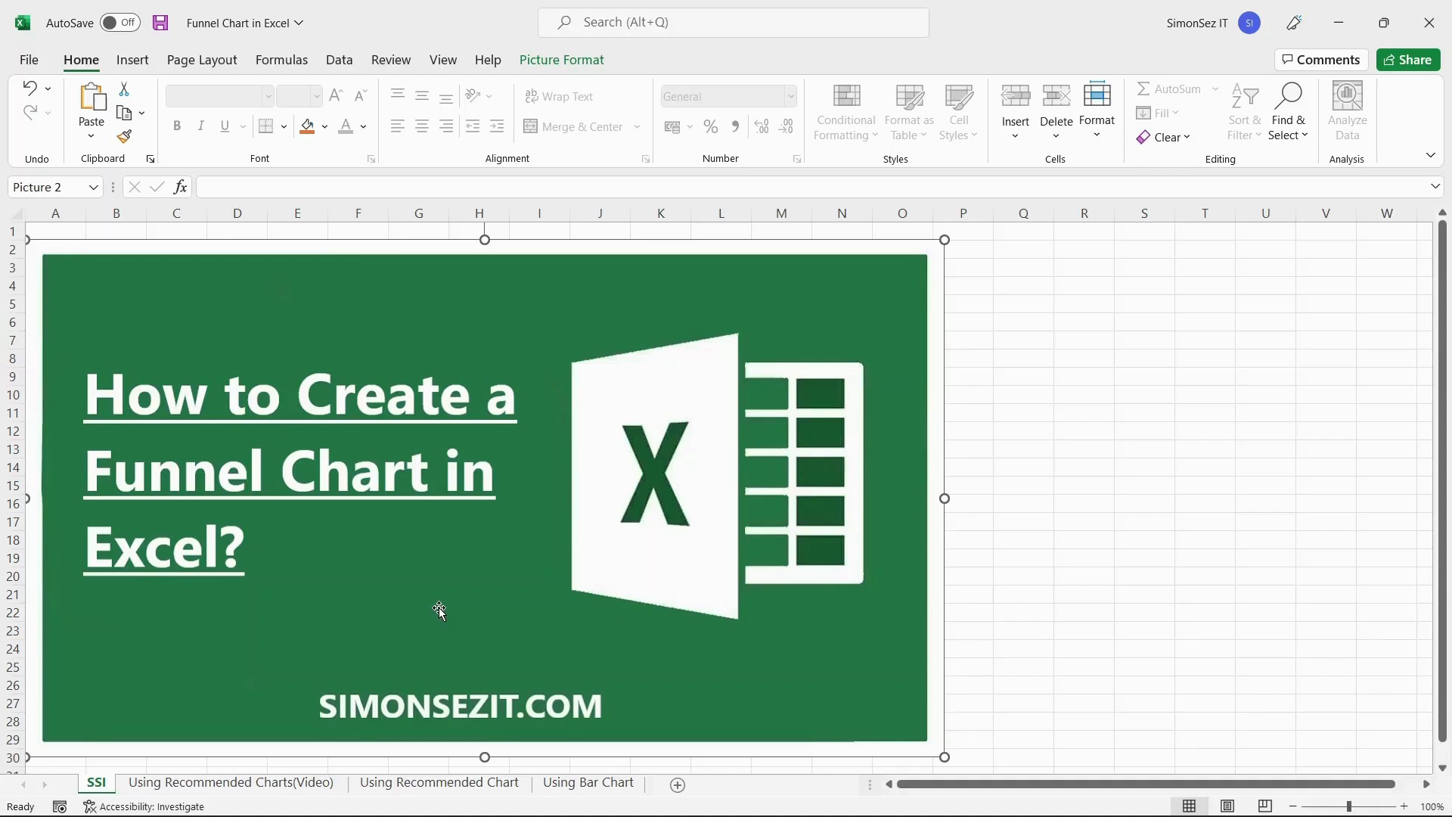
mouse_move(396, 607)
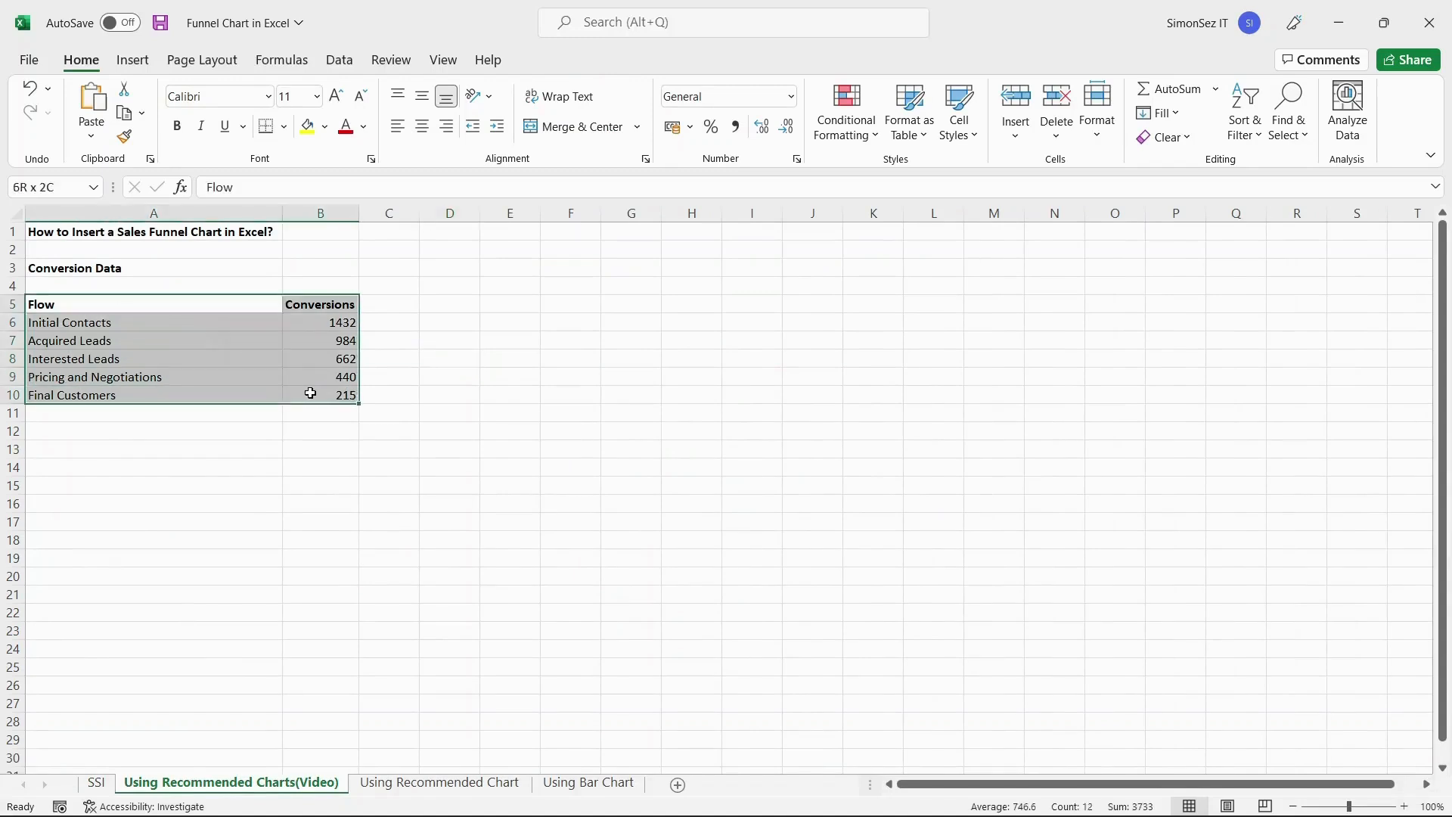
Select the Flow and Conversions table and view Recommended Charts for it.
left_click(153, 304)
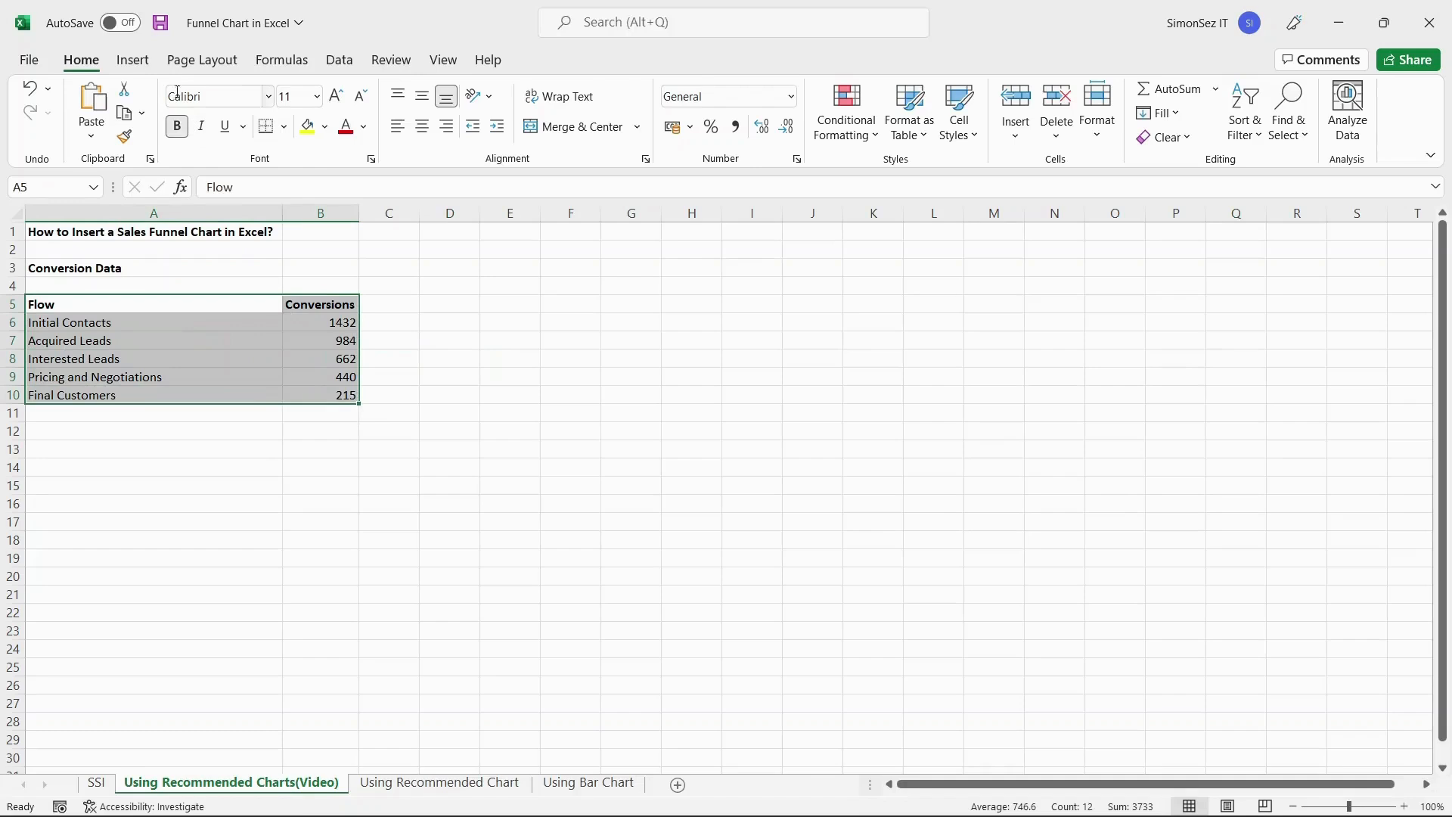
left_click(132, 59)
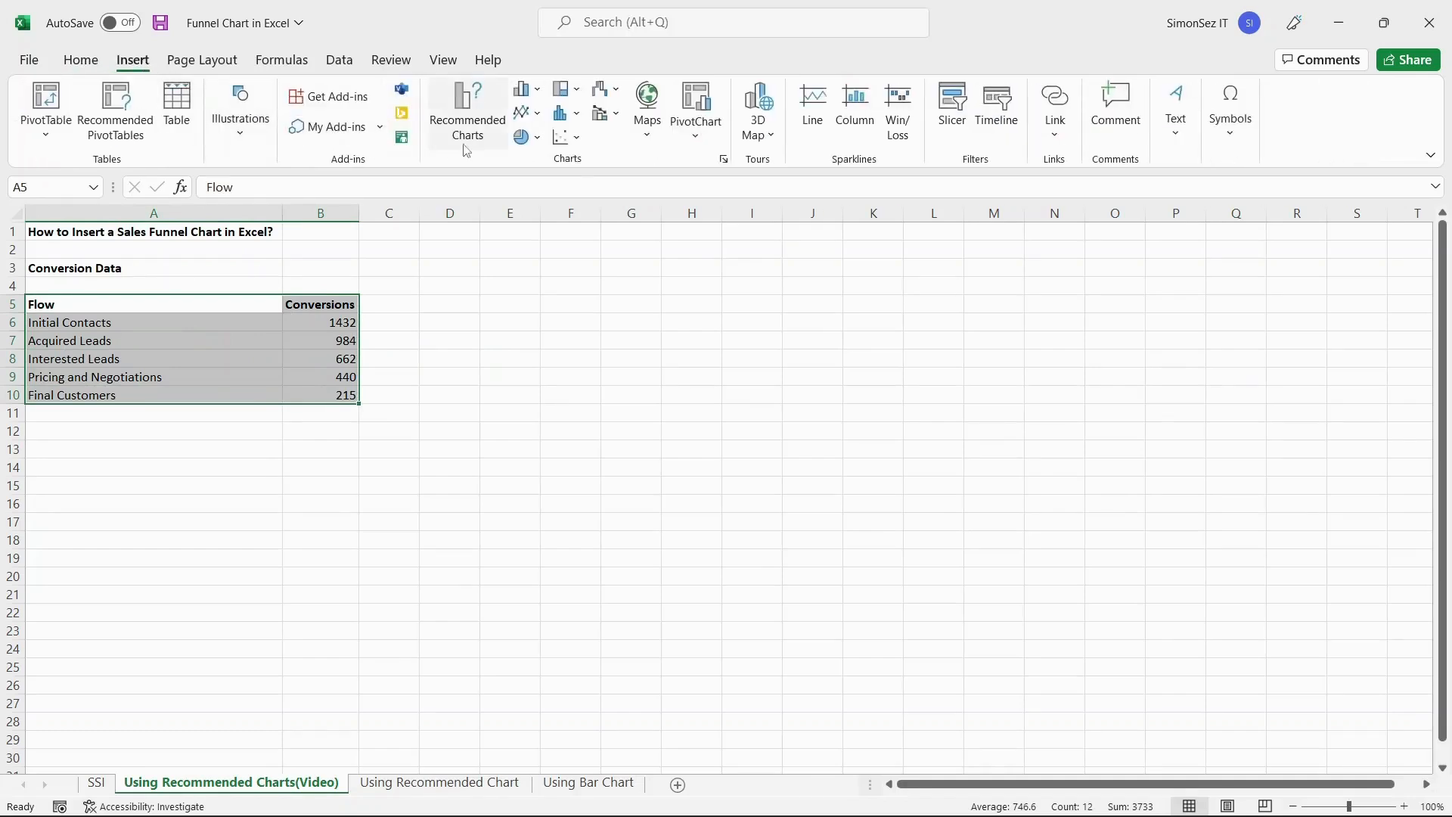
left_click(466, 104)
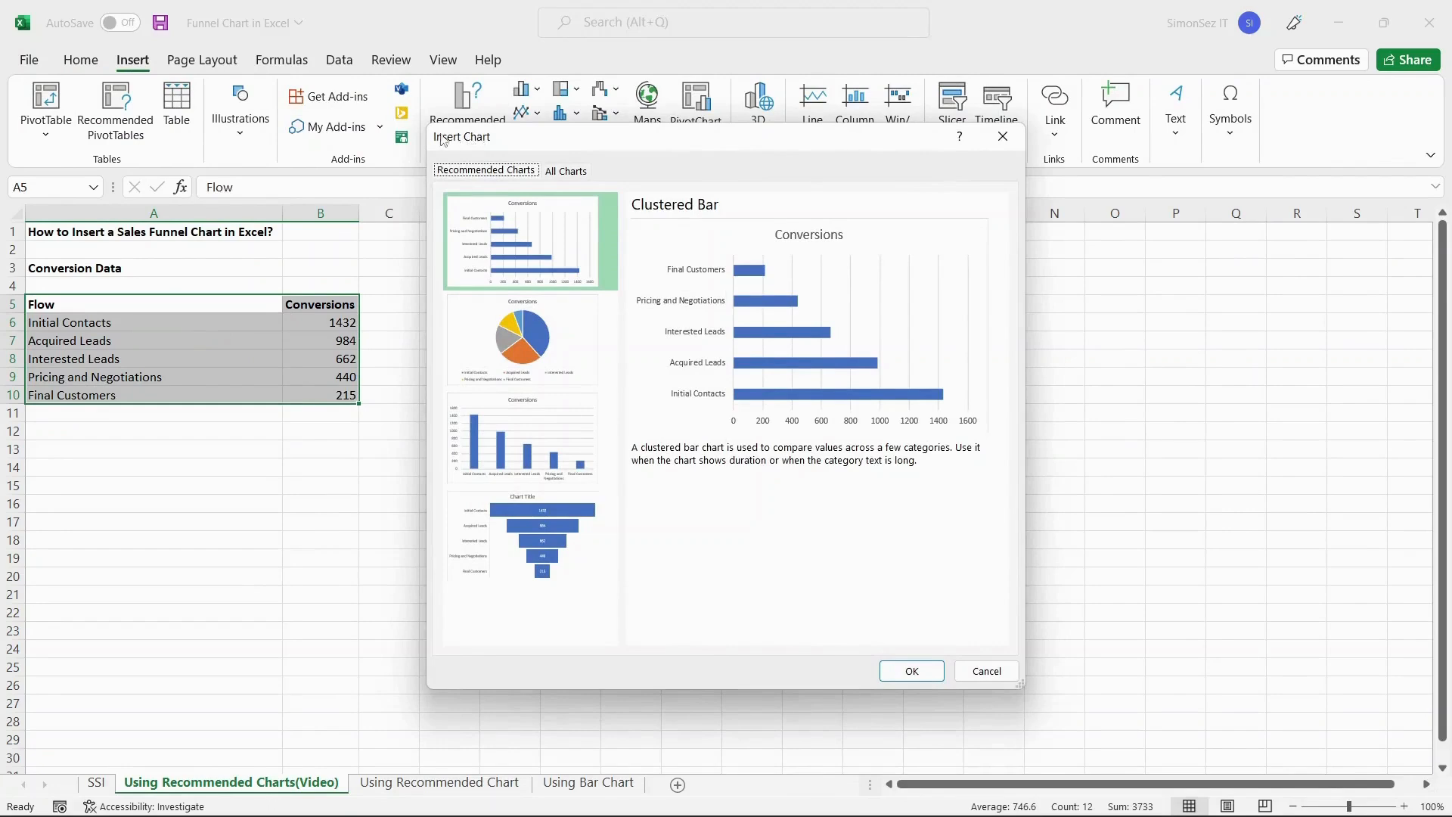
mouse_move(640, 322)
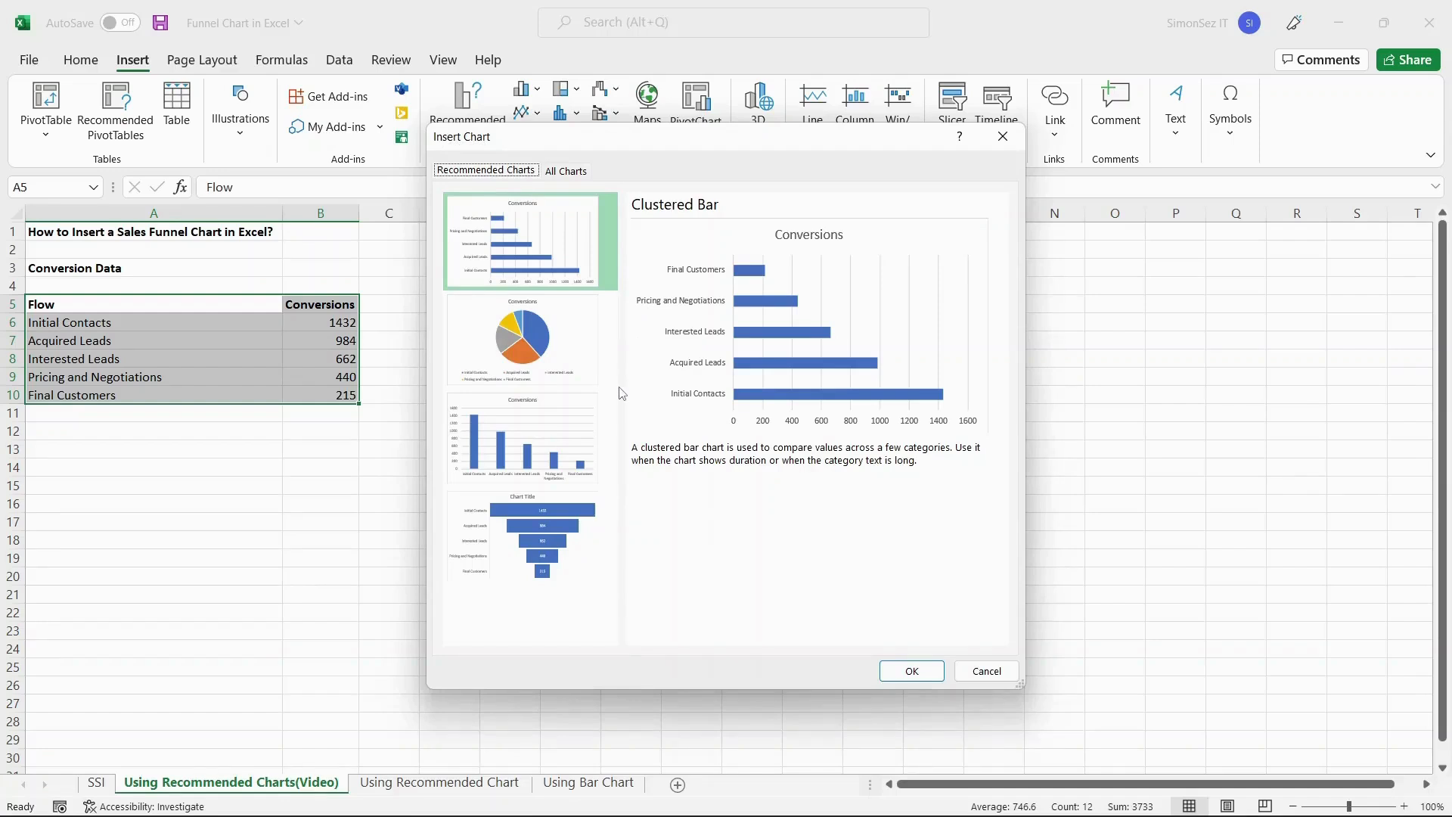
mouse_move(676, 600)
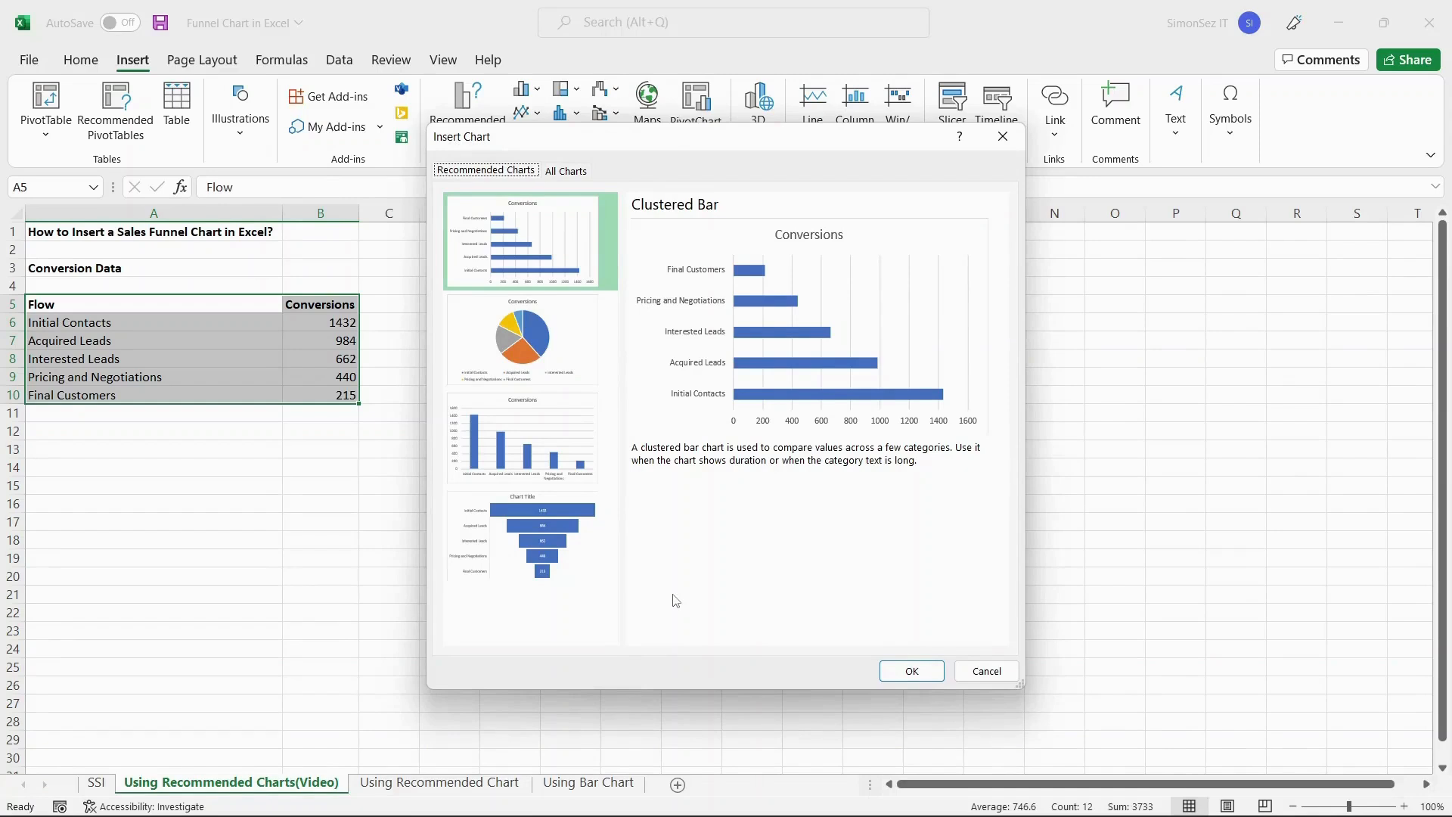
Insert the recommended funnel chart of the five conversion stages.
left_click(528, 535)
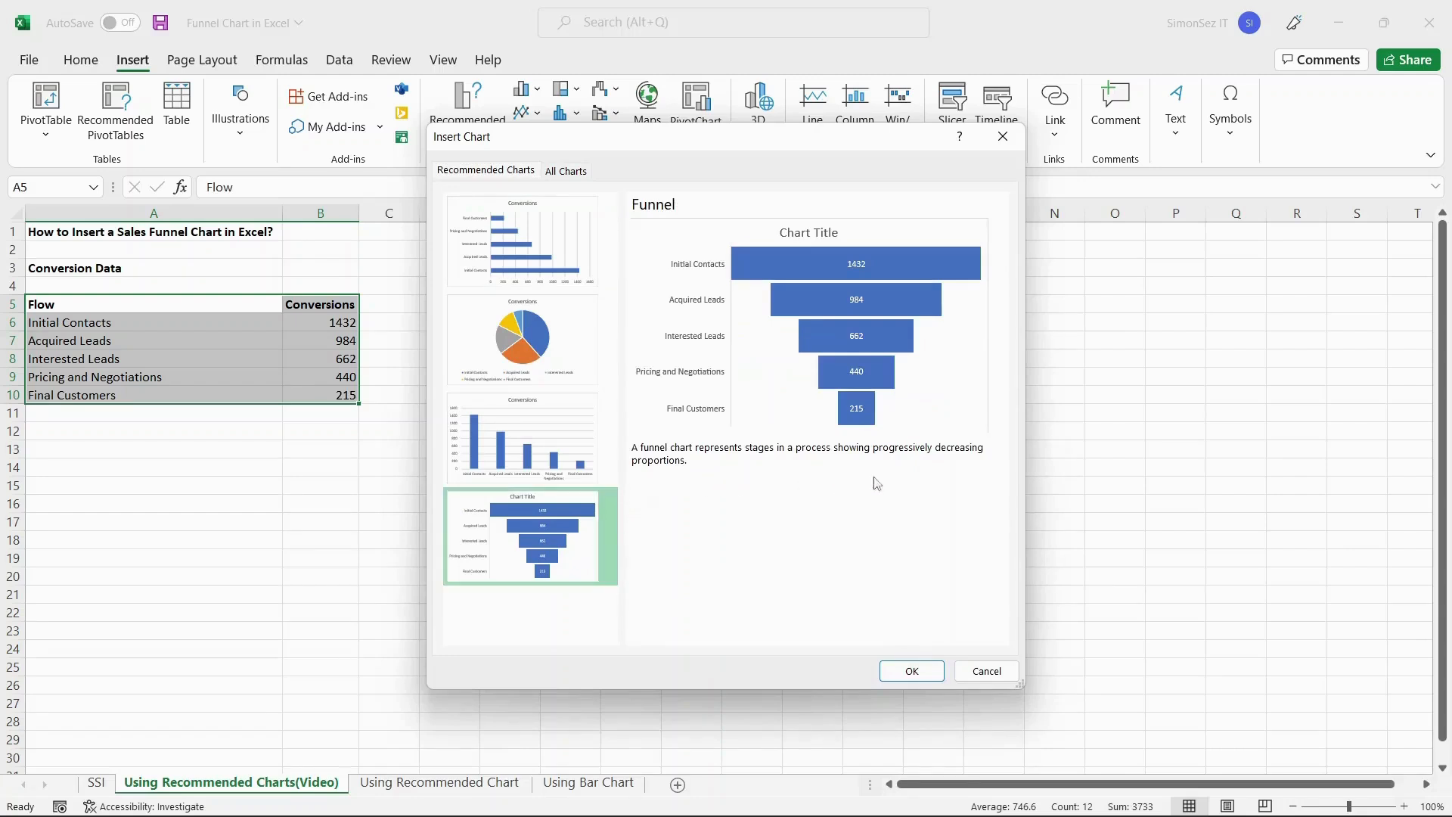
mouse_move(997, 480)
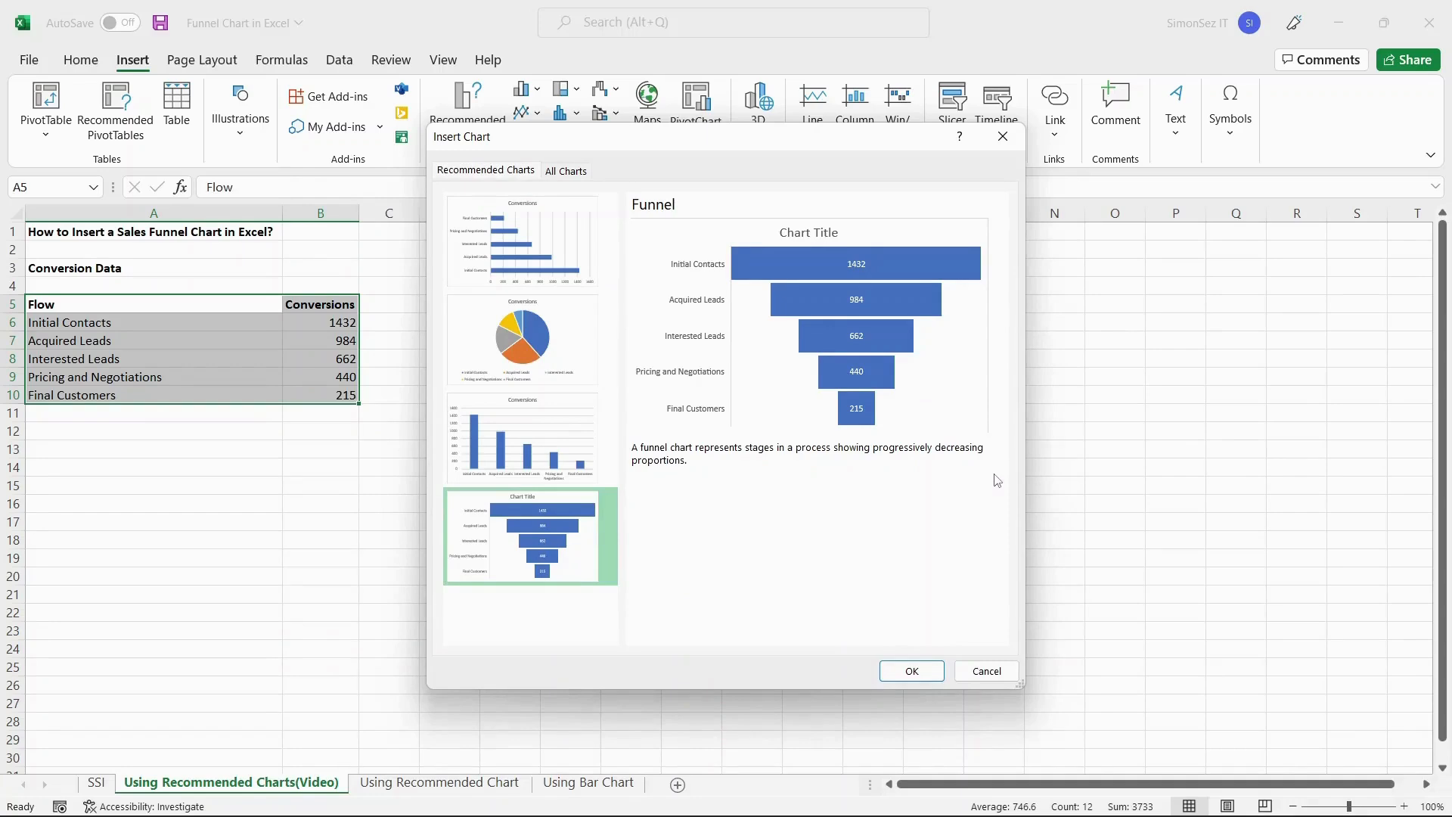
left_click(910, 671)
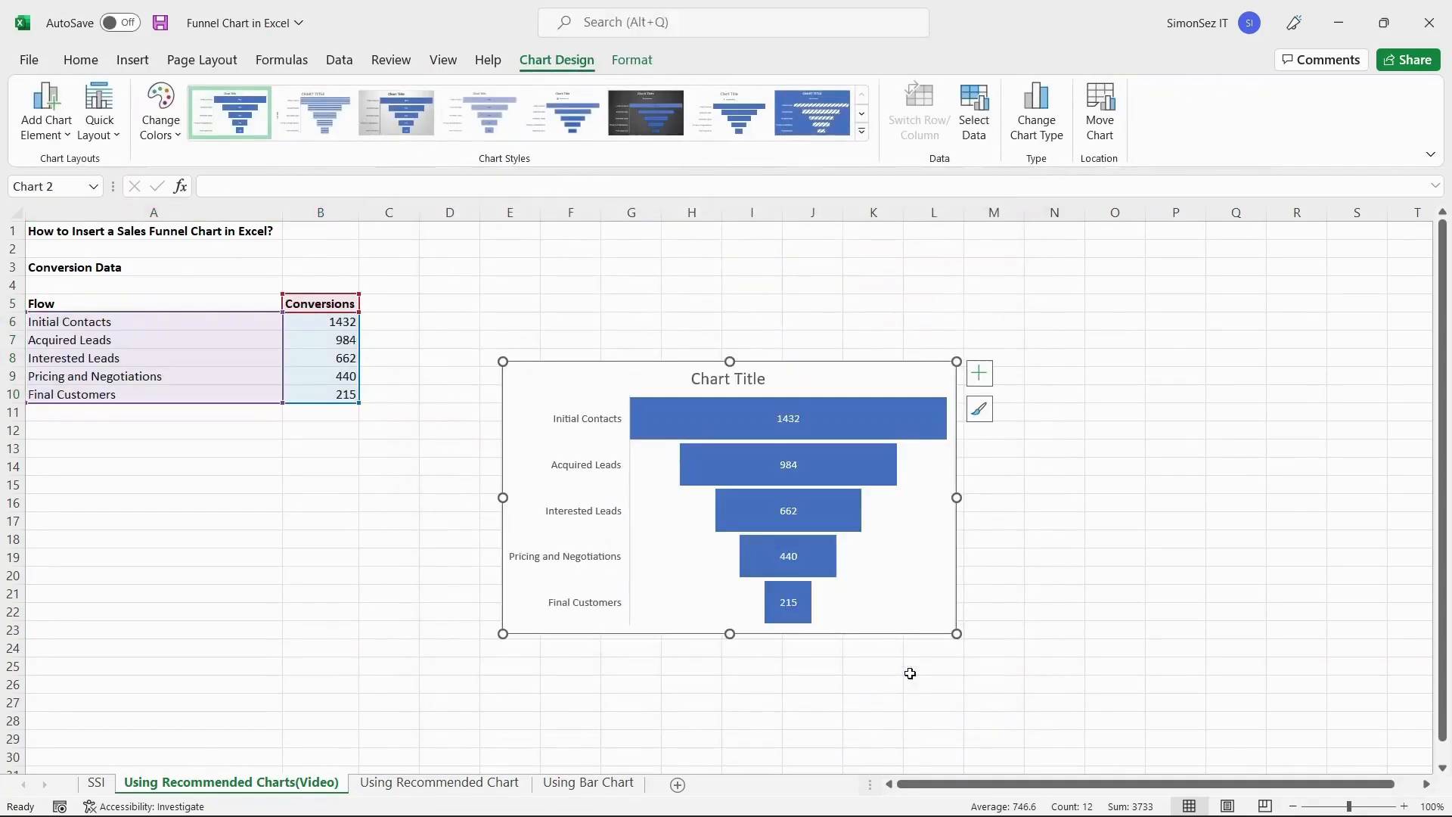
mouse_move(891, 619)
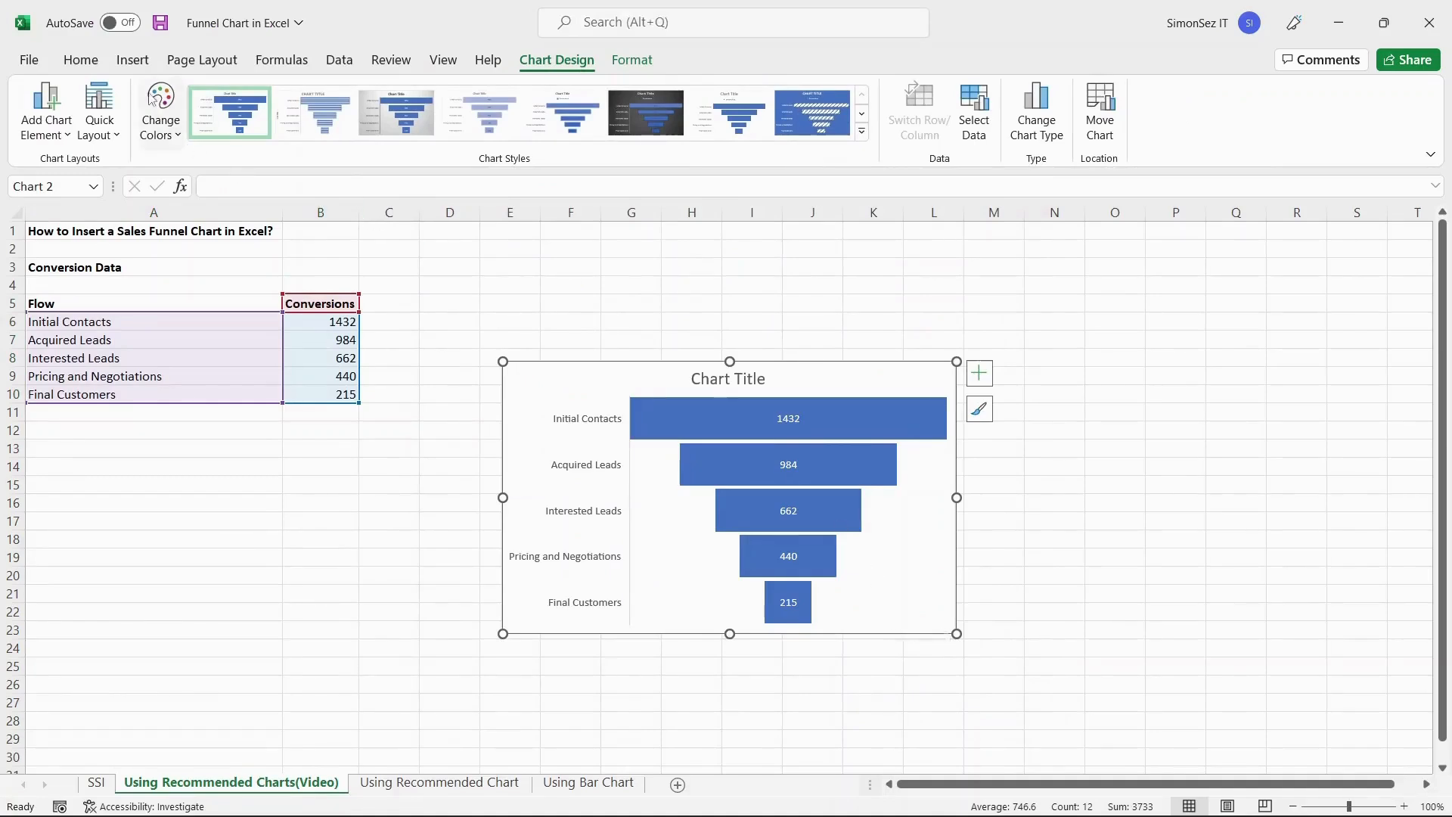
left_click(132, 59)
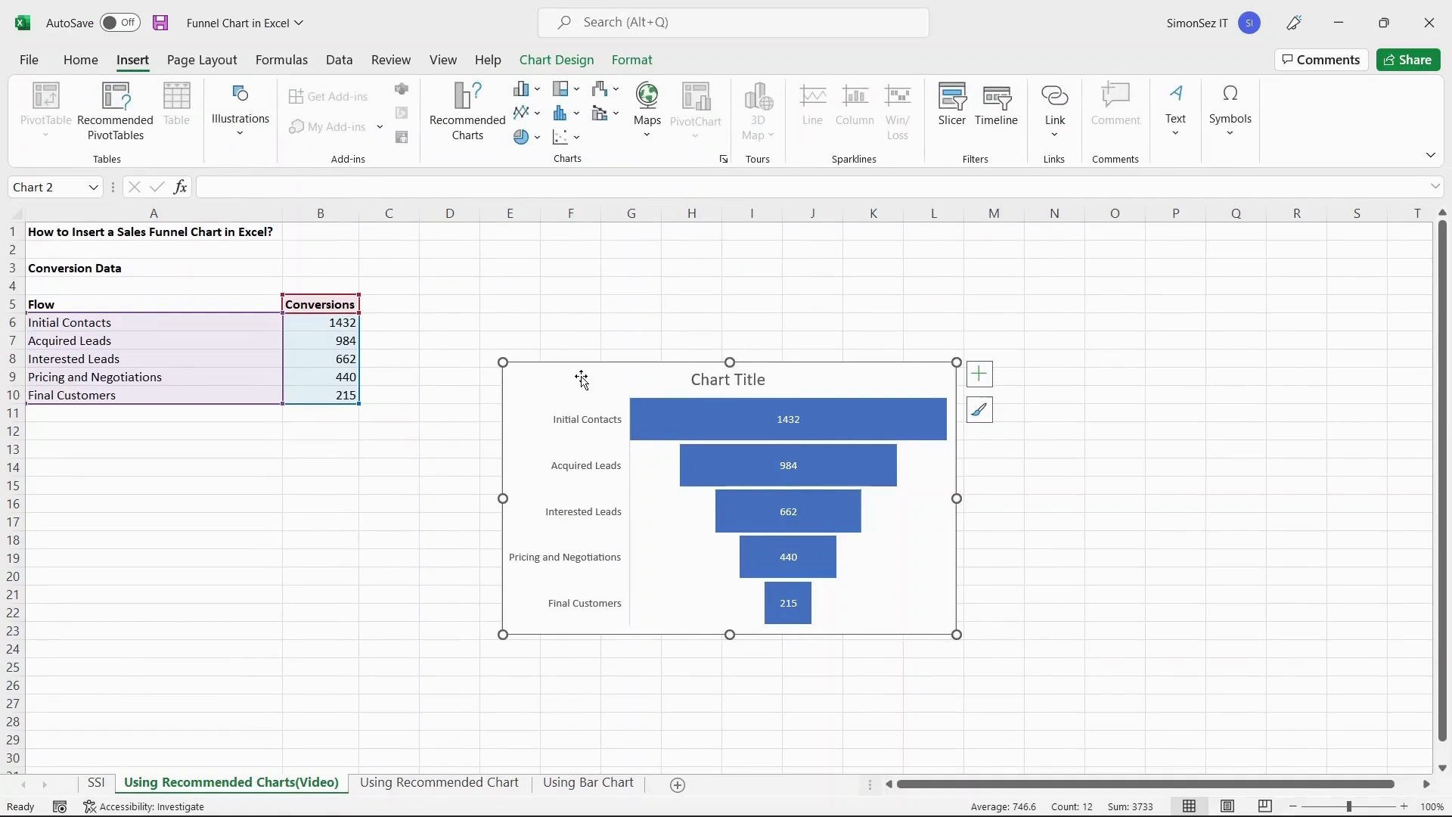
left_click(600, 90)
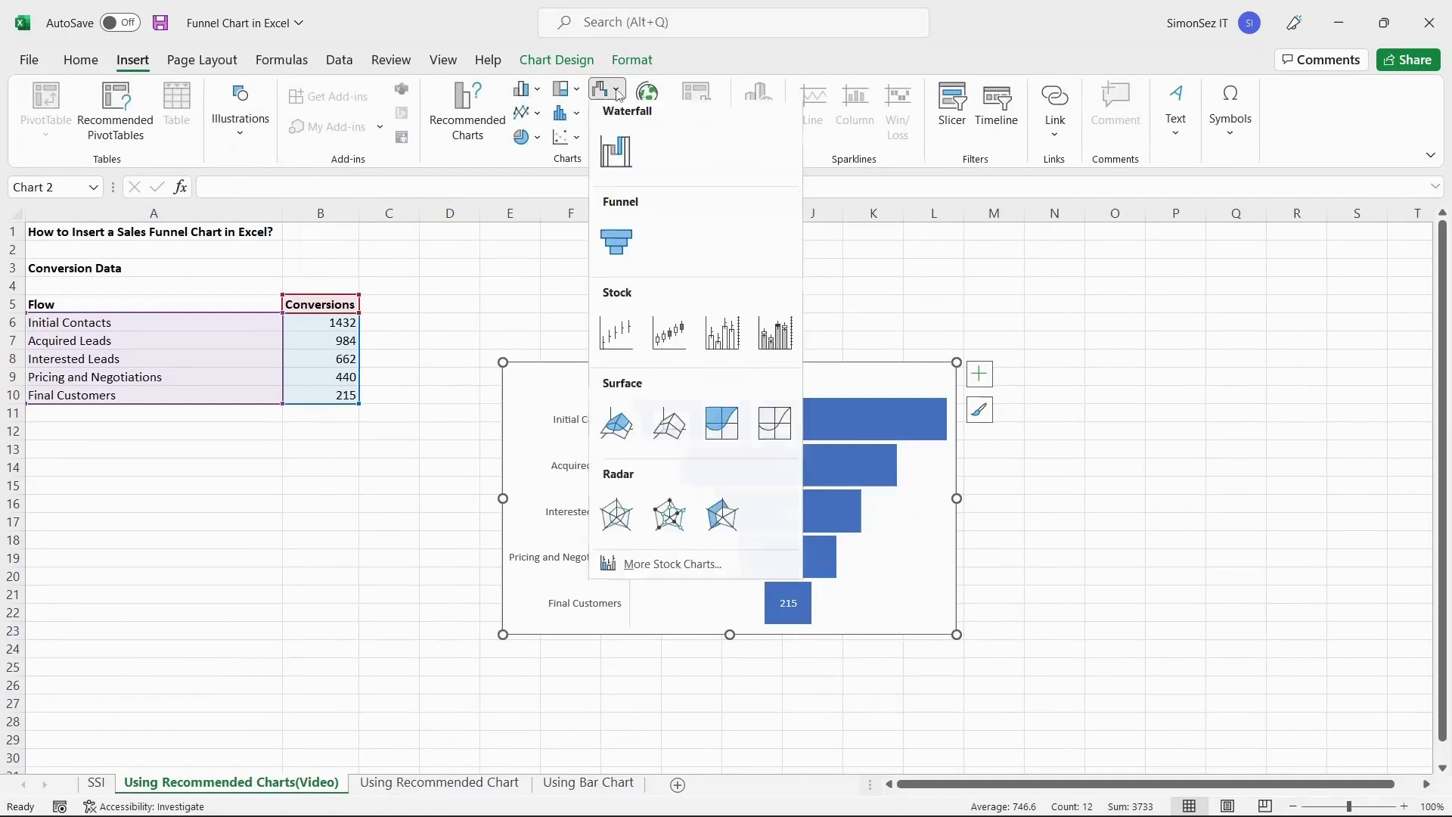
mouse_move(616, 245)
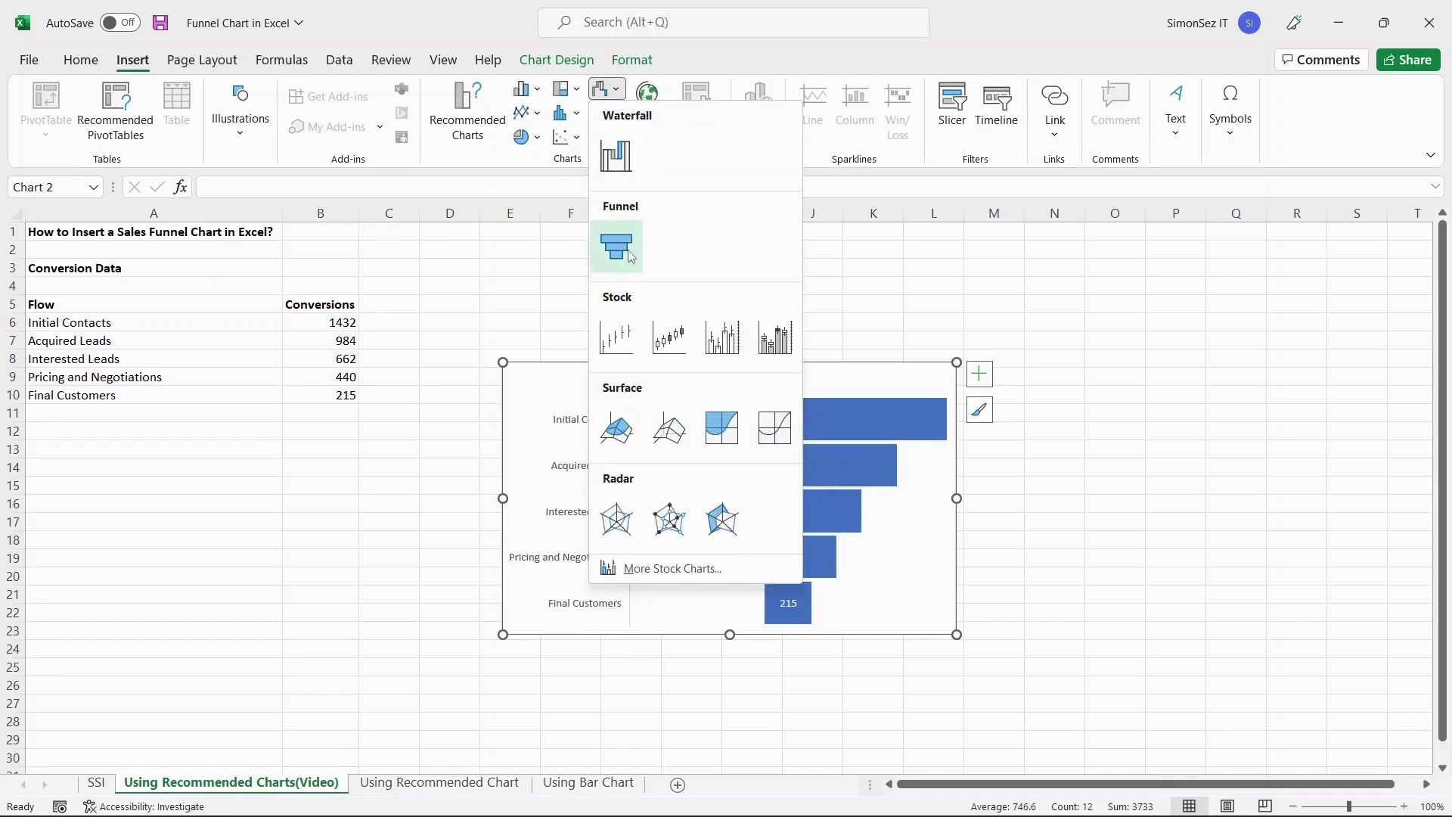
mouse_move(617, 247)
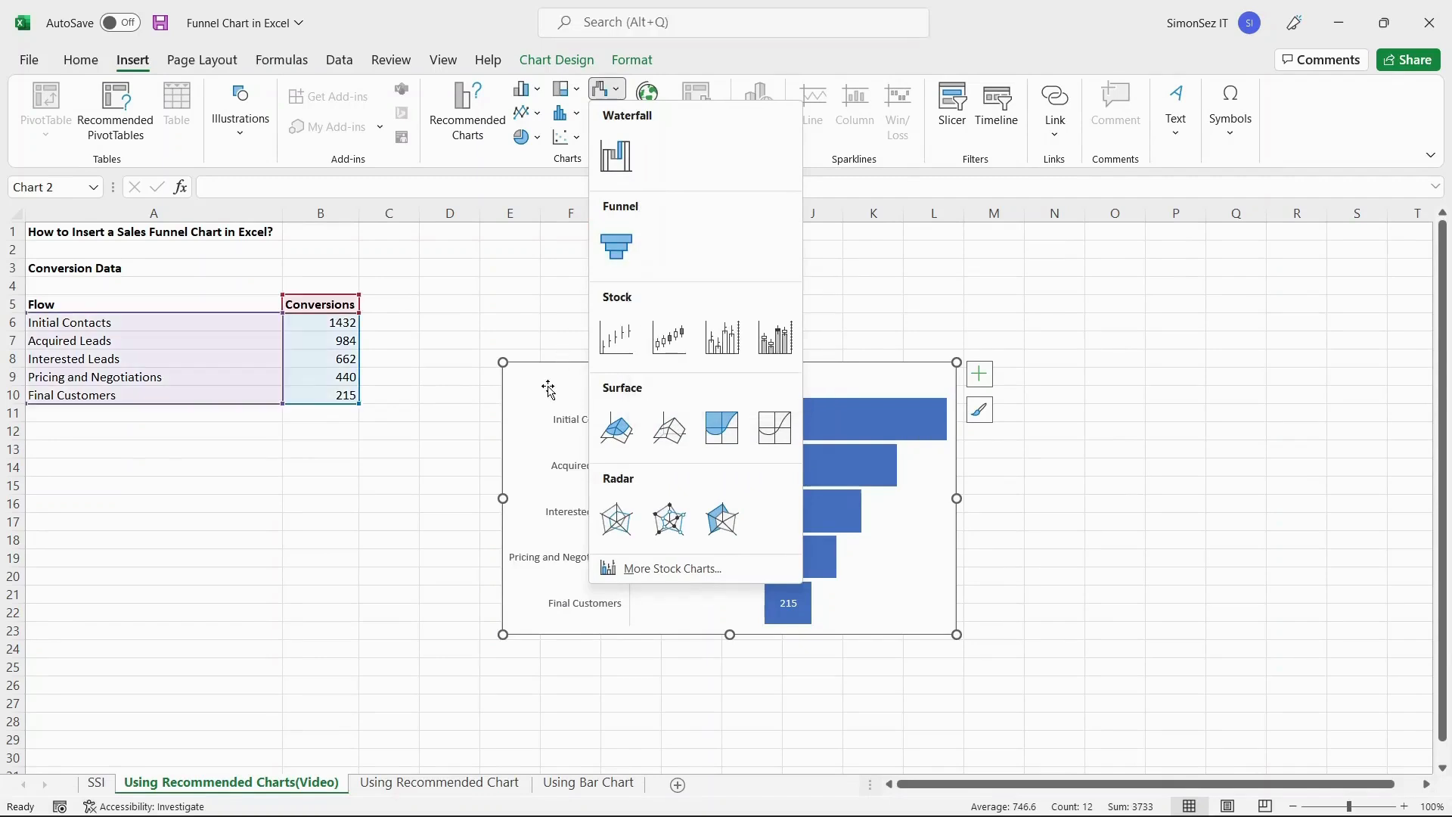
left_click(616, 247)
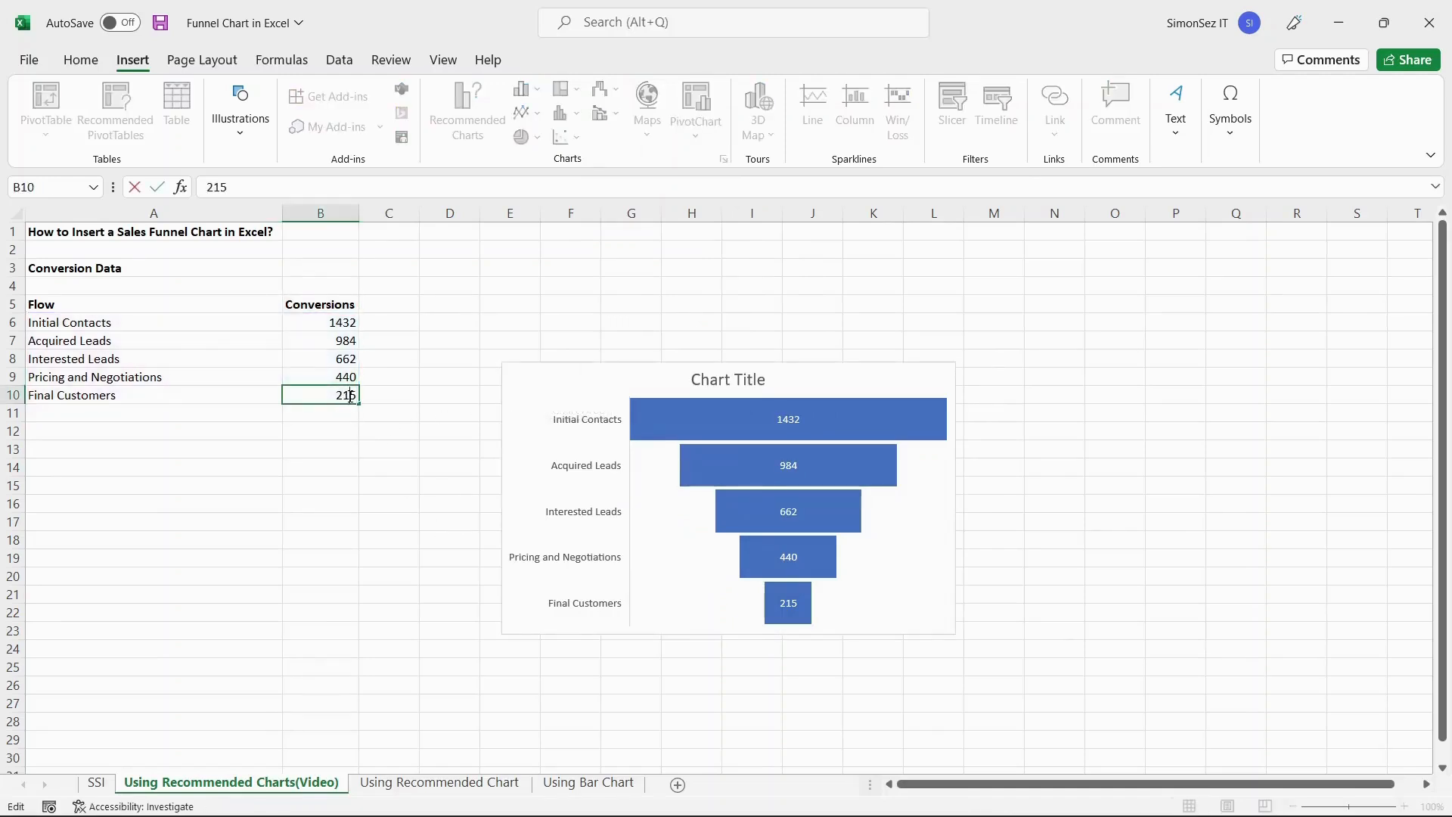
Replace the Final Customers value 215 with 200 in cell B10.
type("200")
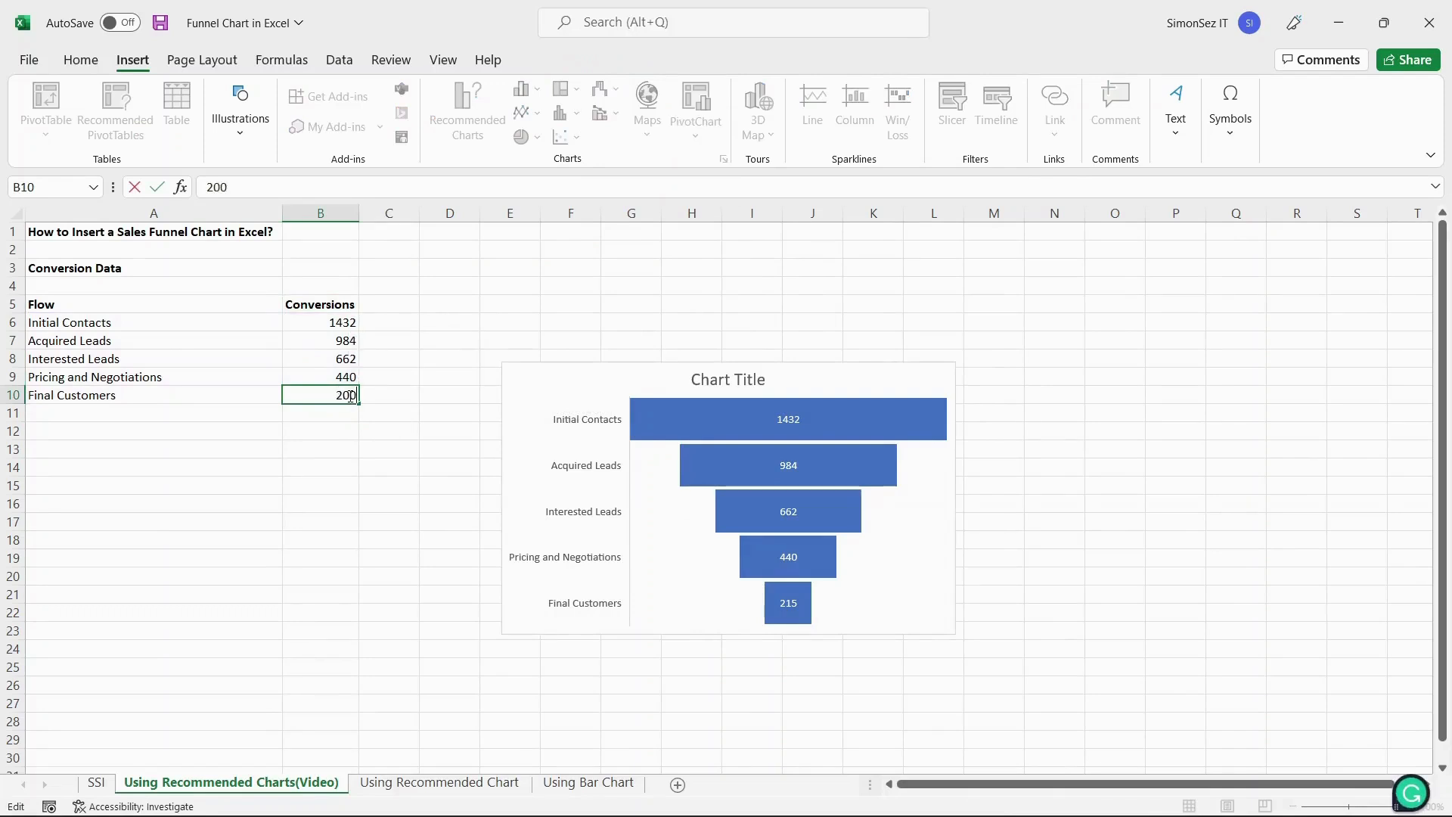
key("Return")
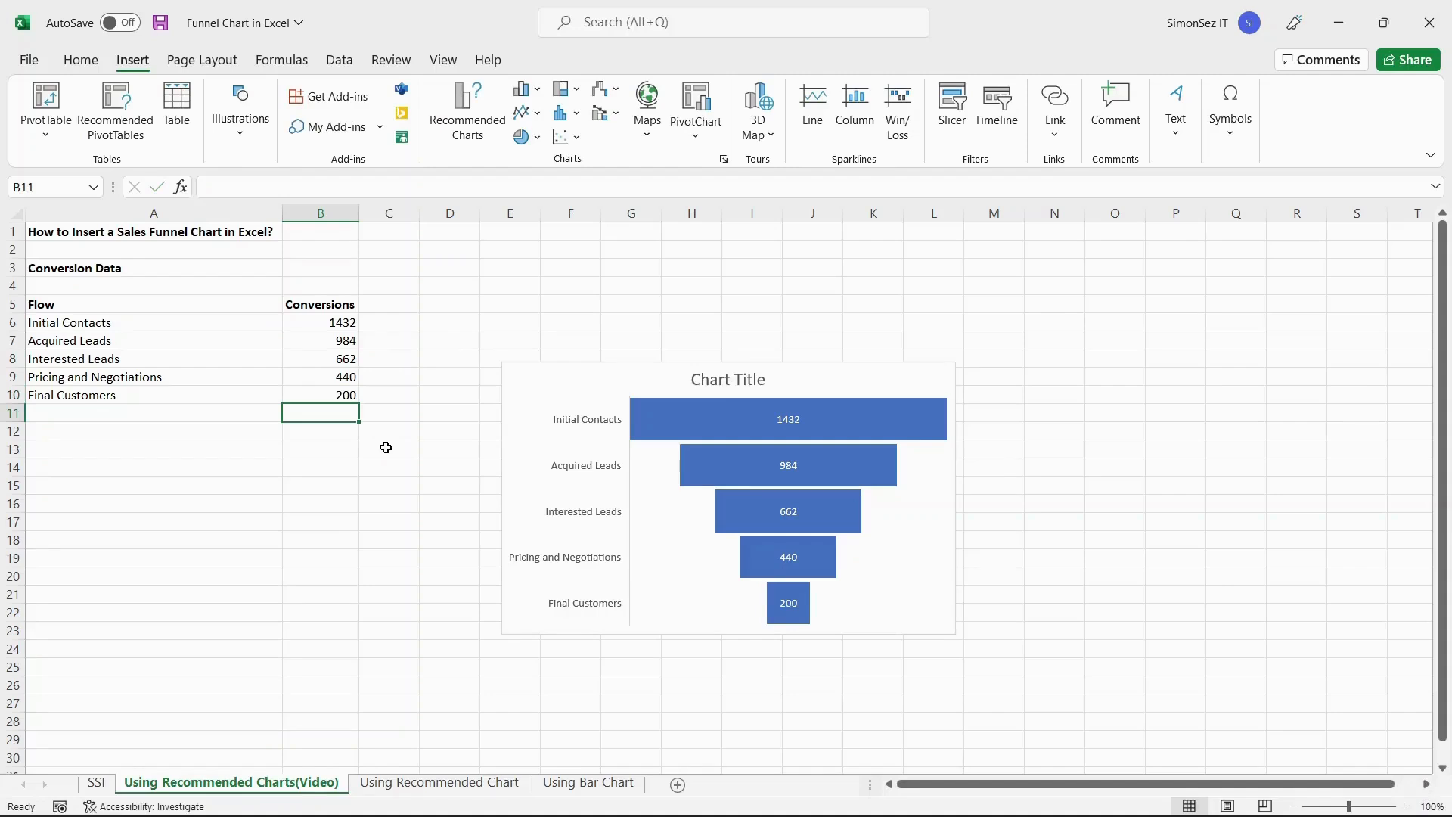
mouse_move(656, 390)
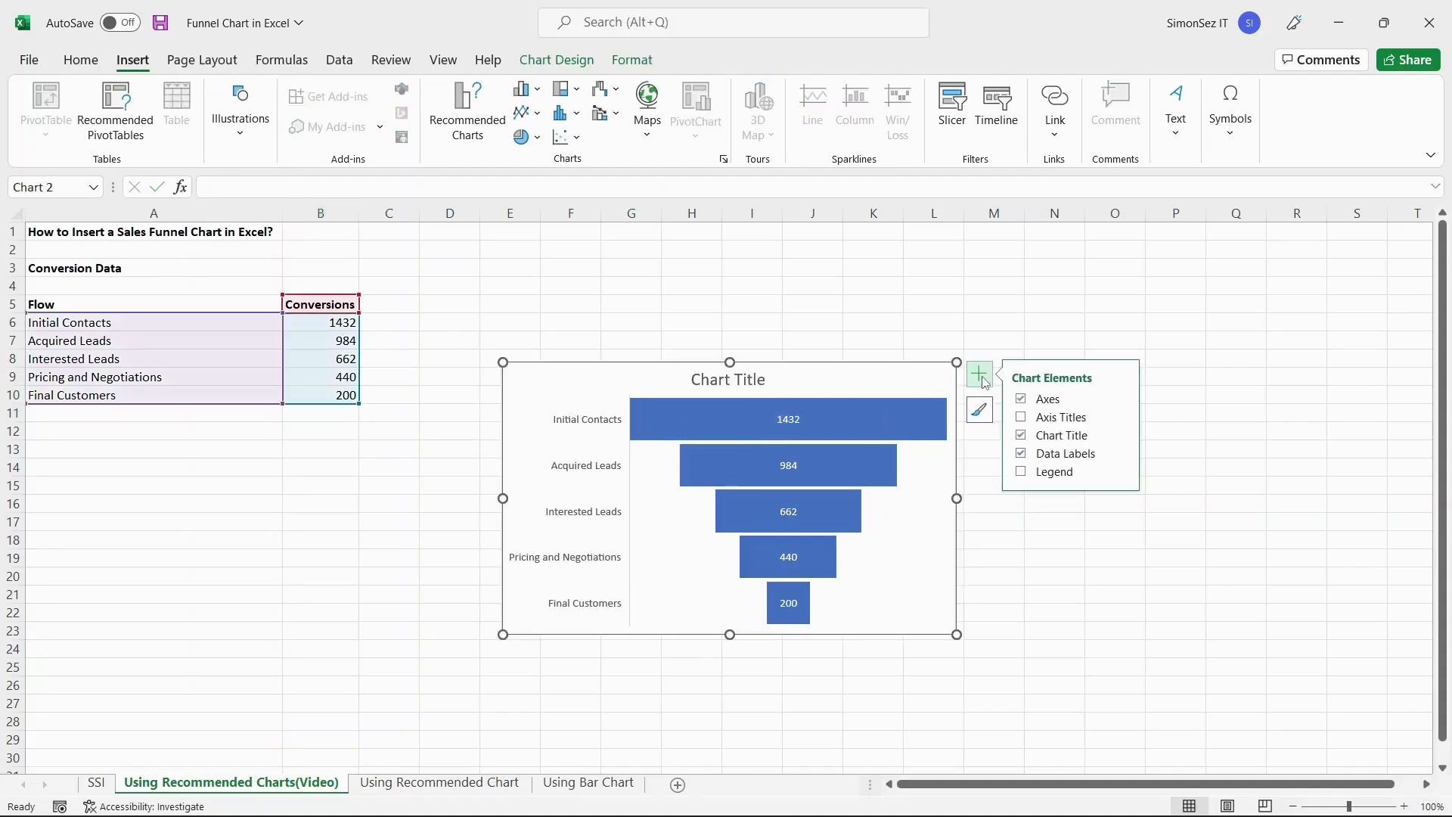
left_click(979, 409)
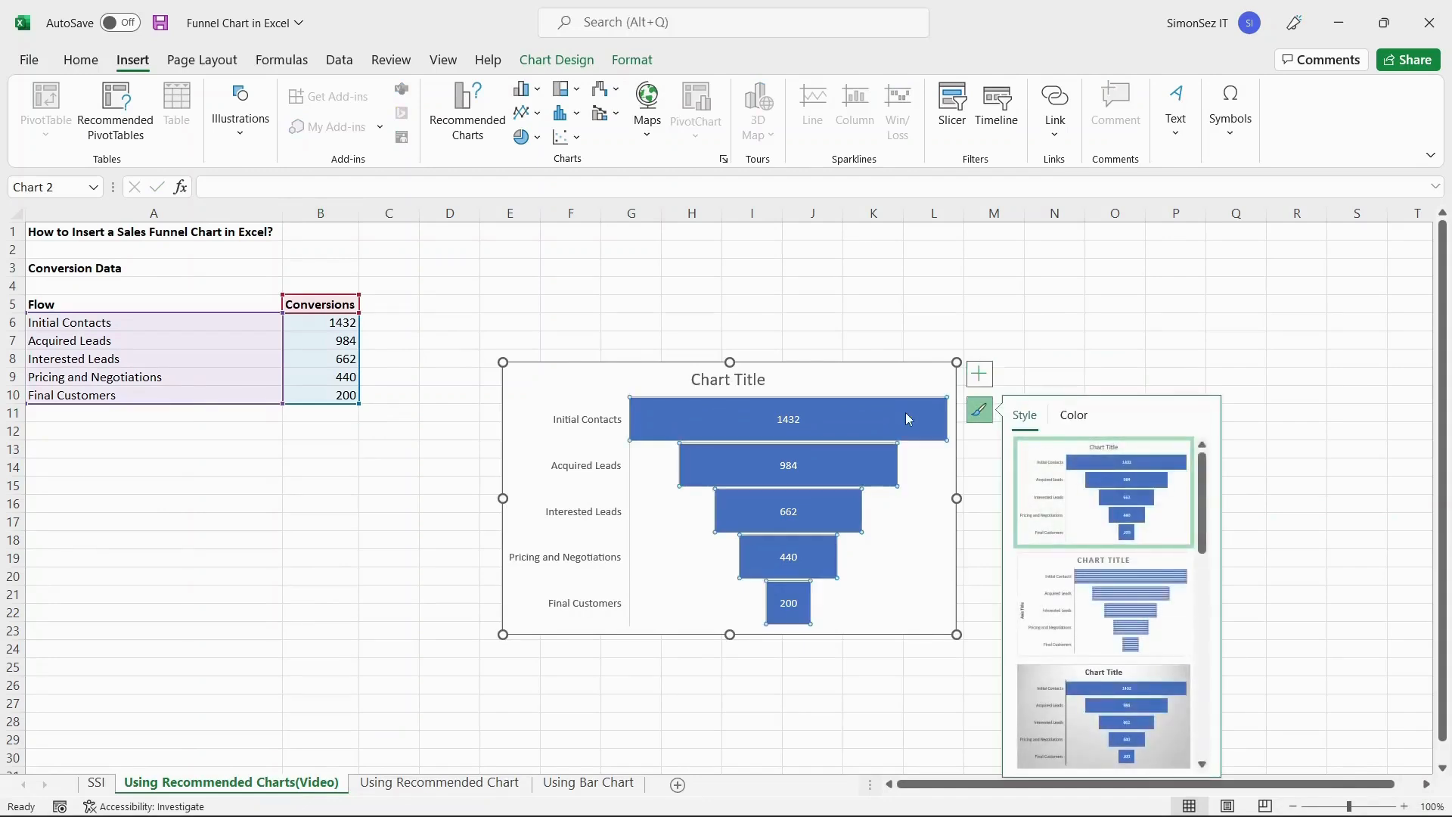
left_click(978, 409)
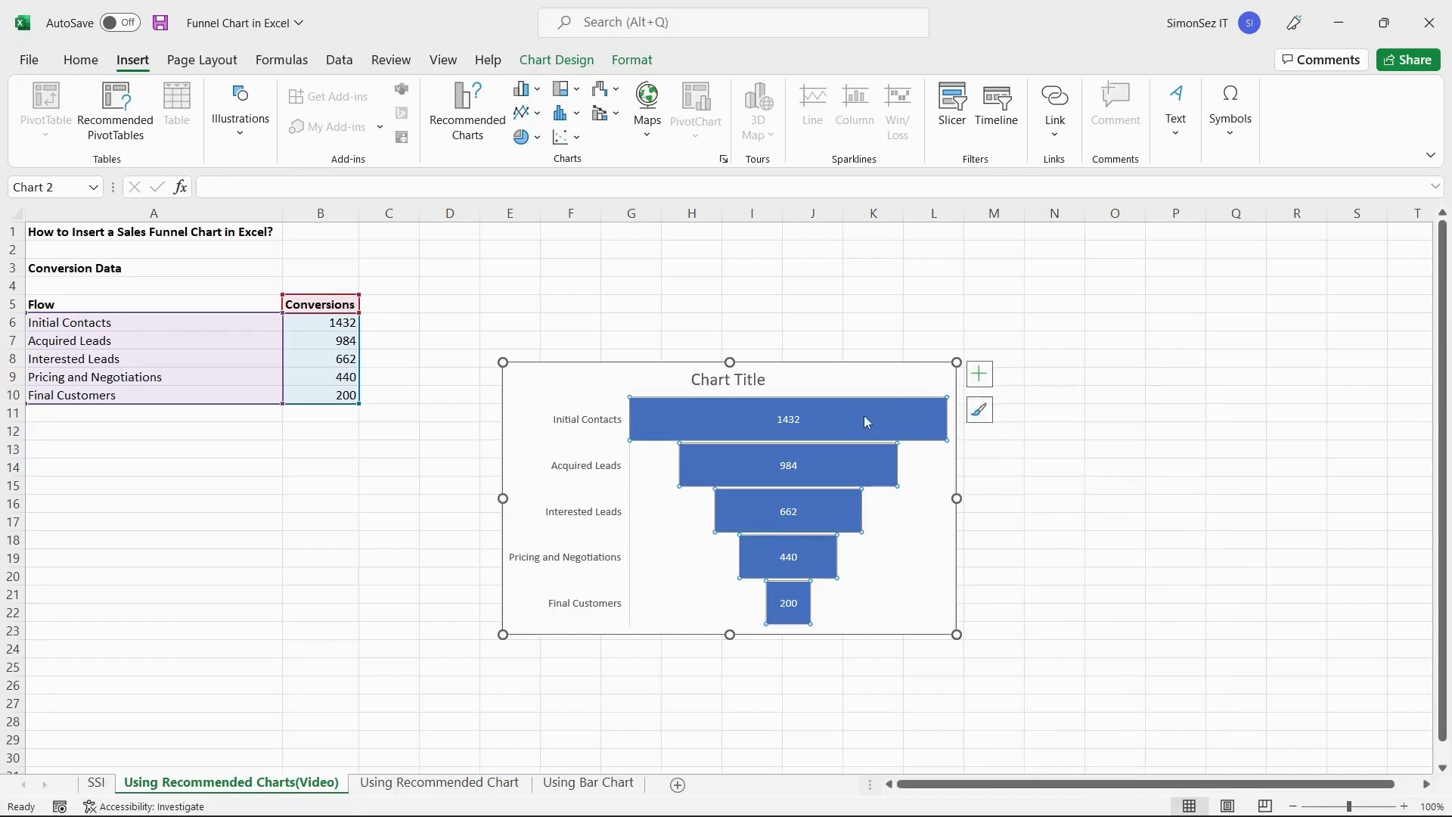
left_click(556, 59)
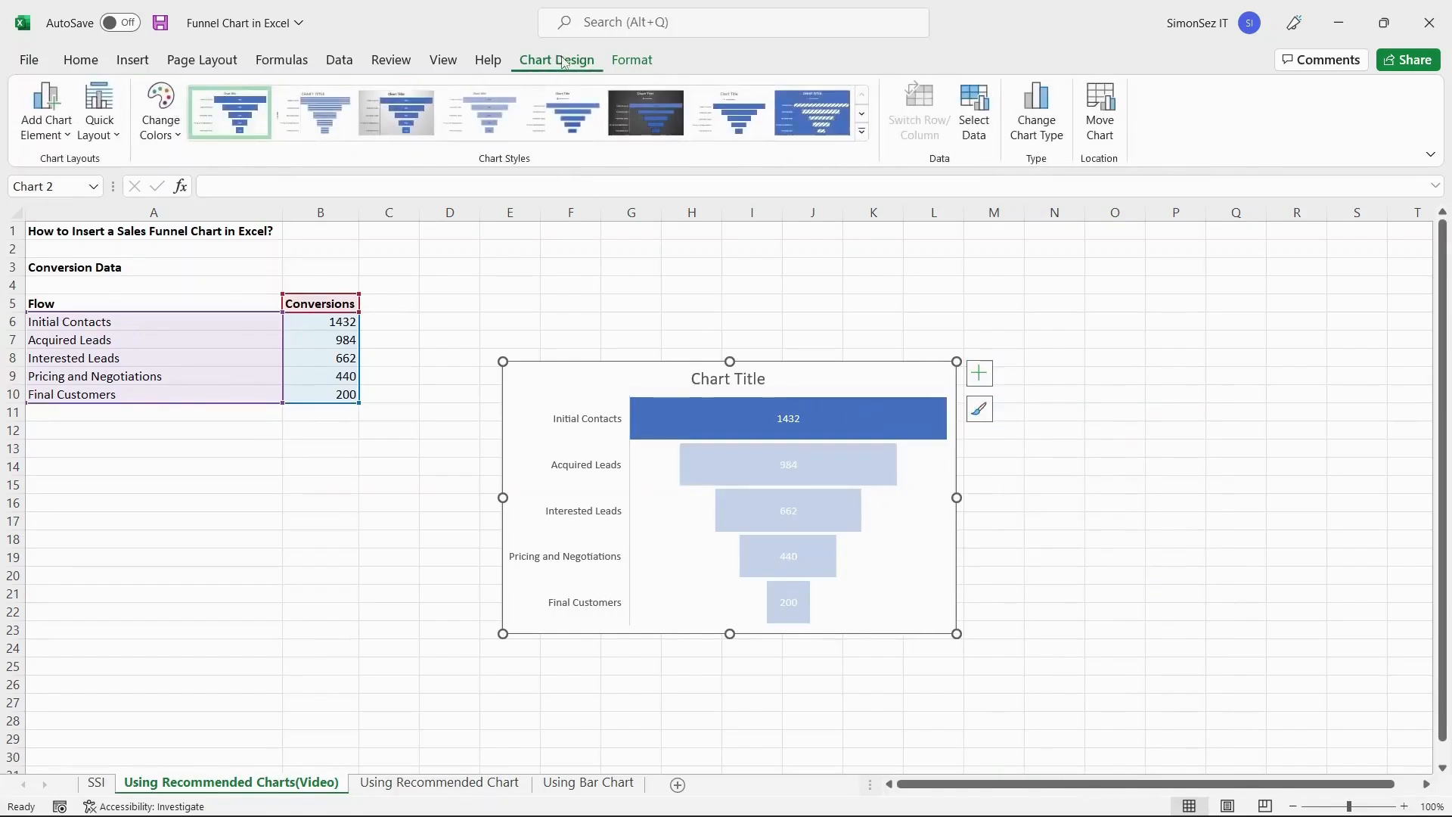
Open the Format Data Point pane for the Initial Contacts bar.
left_click(632, 59)
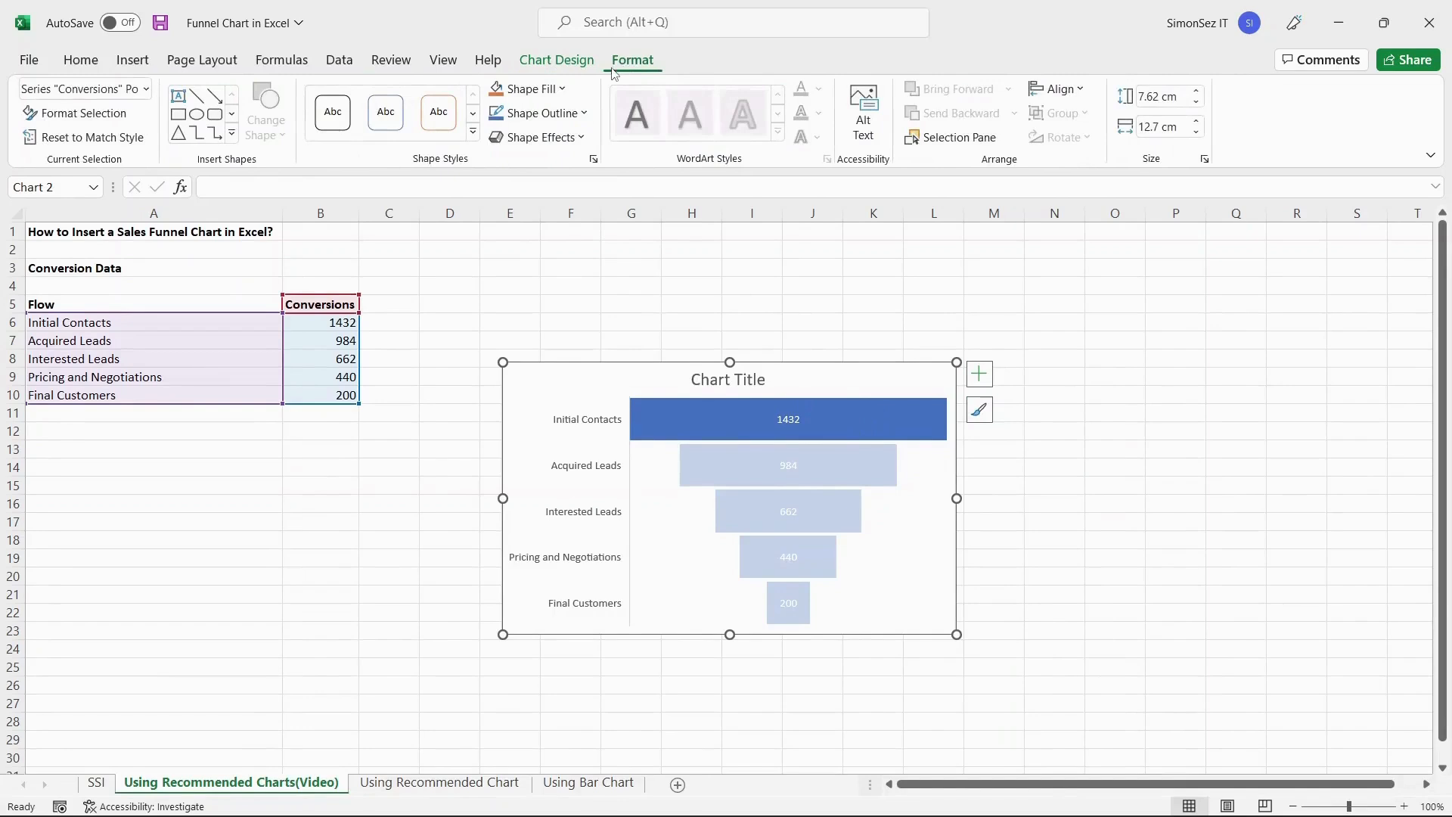
mouse_move(838, 354)
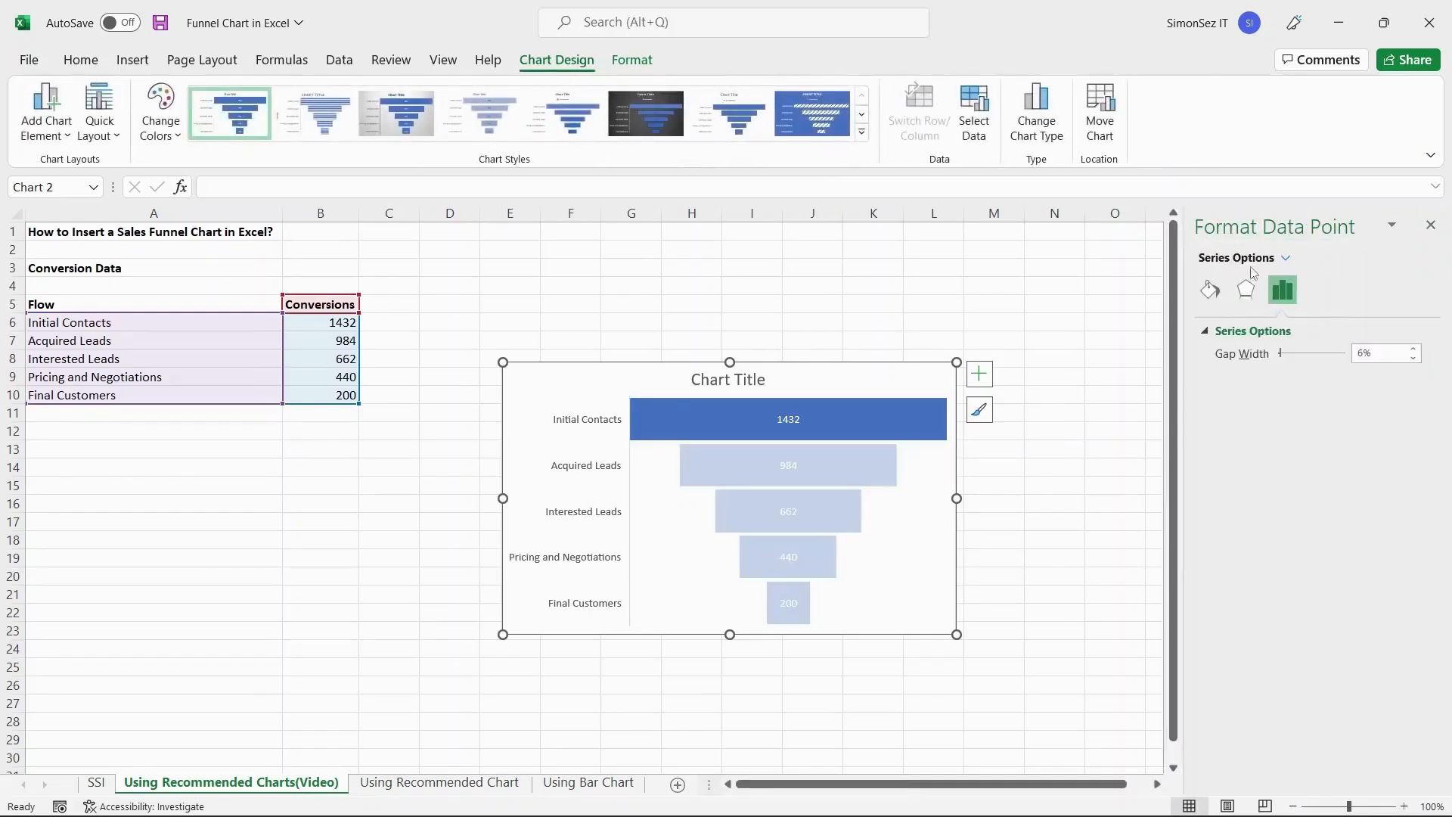
View the bar's Fill & Line settings, then close the pane unchanged.
left_click(1209, 289)
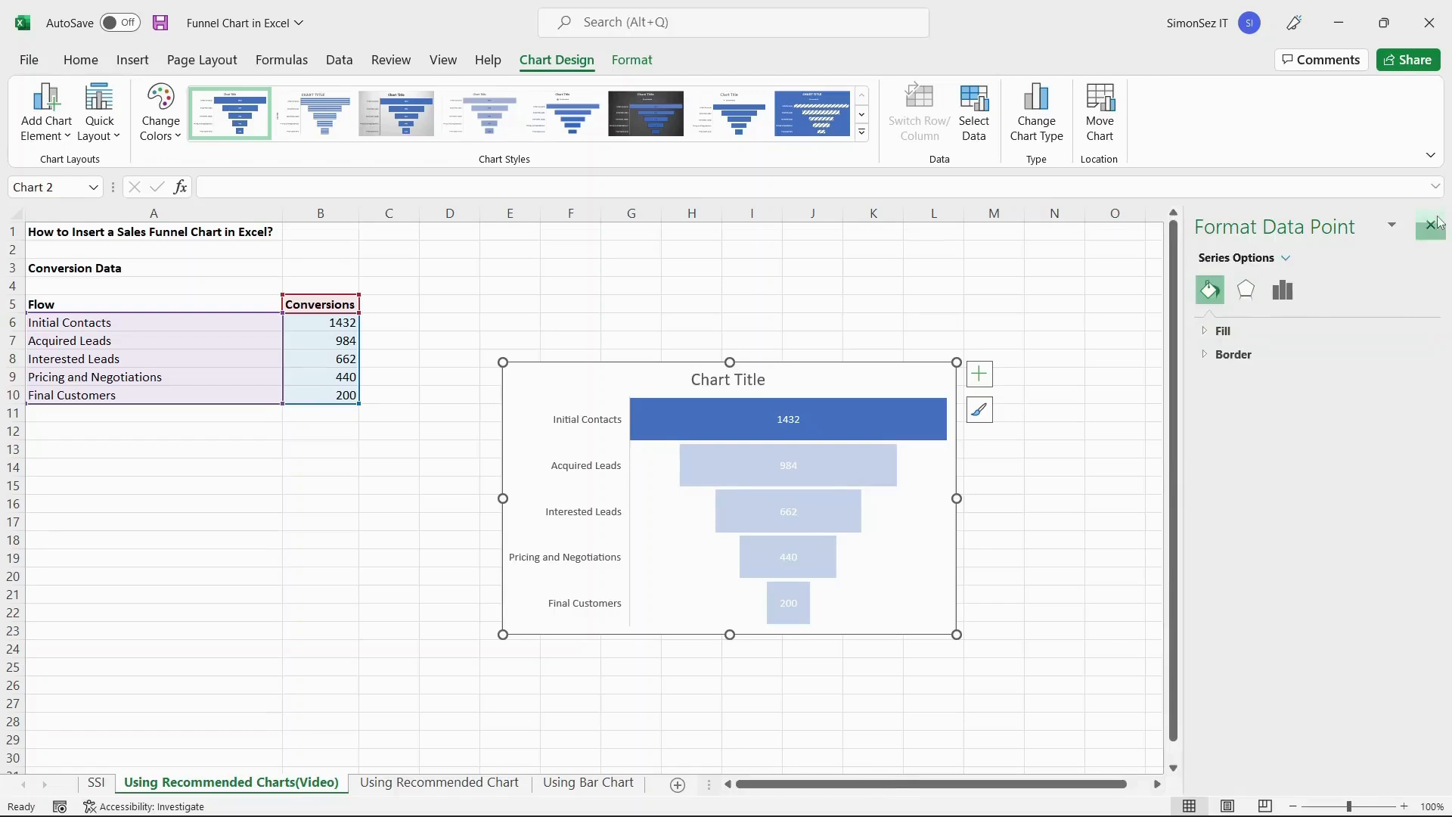
left_click(1430, 223)
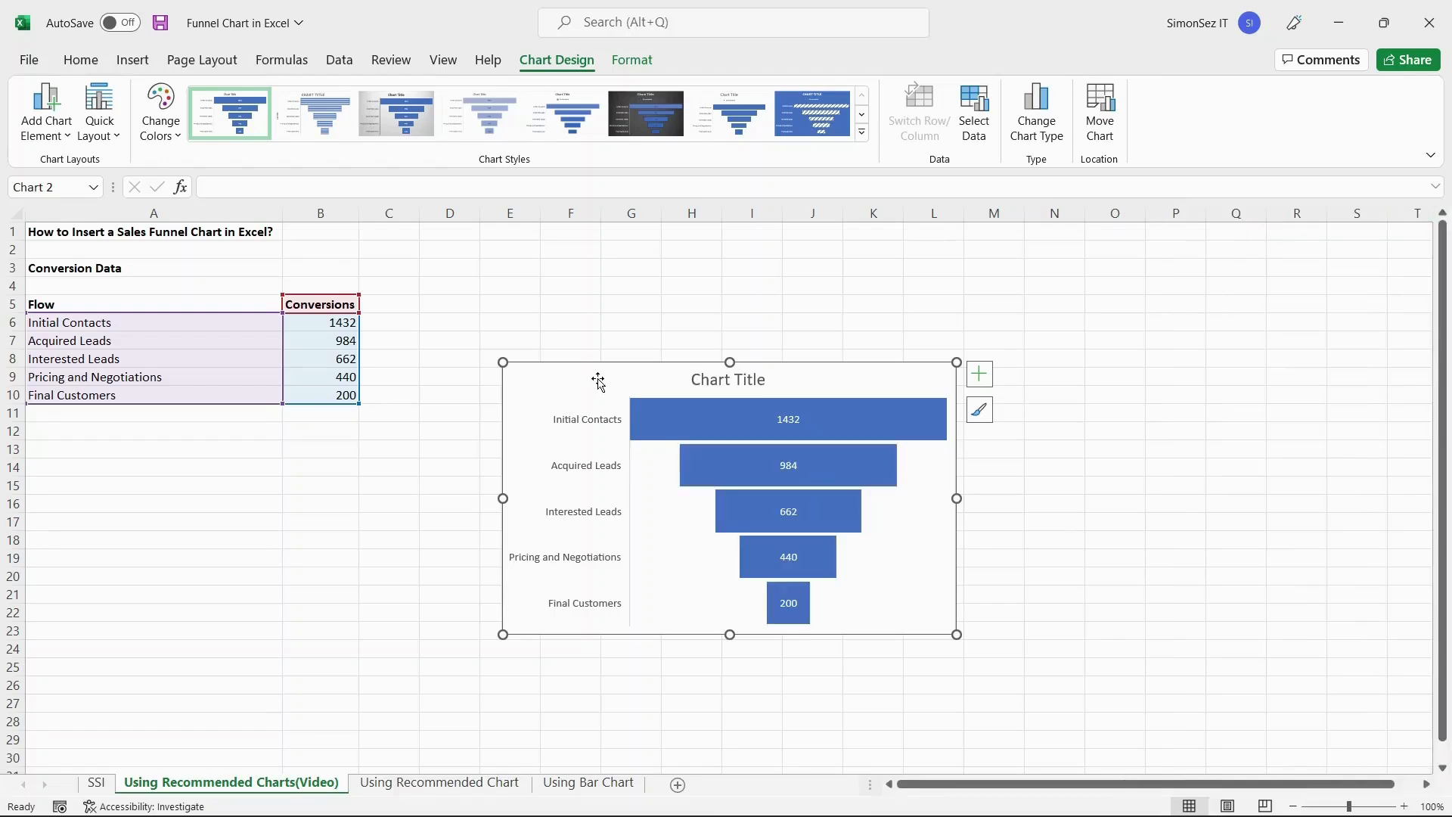